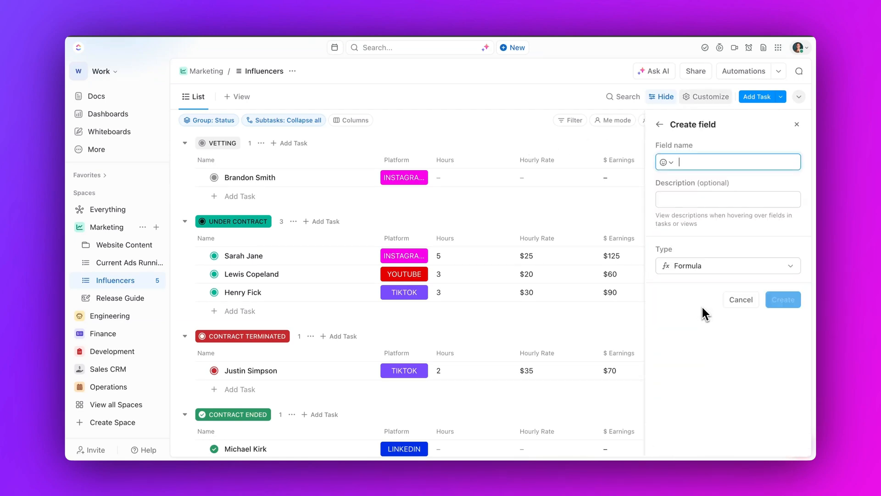
- Create the 'Projected Profit' formula field and start its formula with $ Earnings
type("Projected Profit")
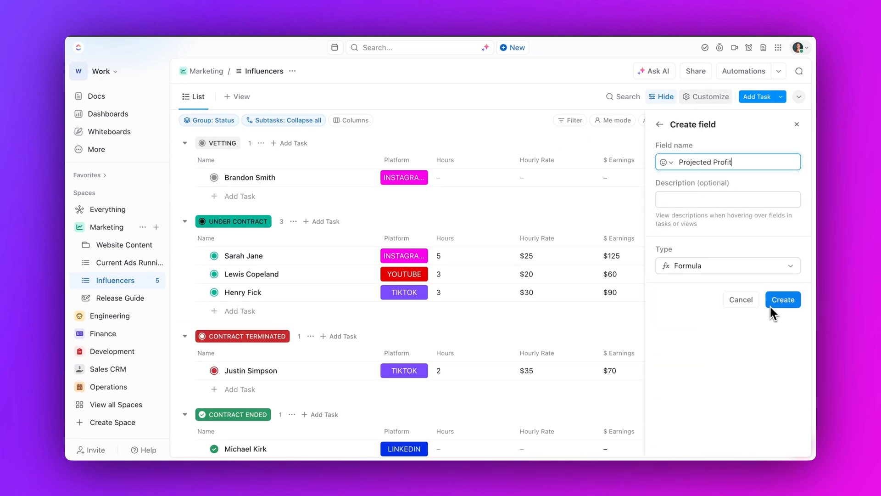
left_click(782, 298)
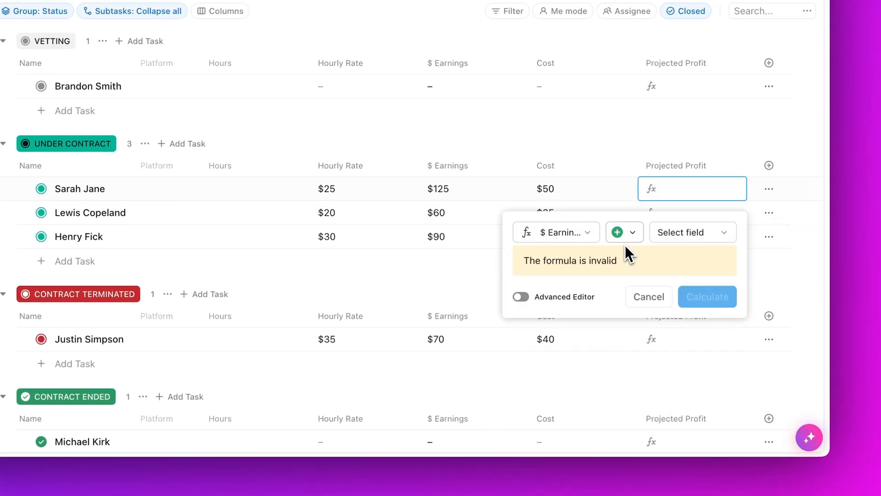
left_click(692, 233)
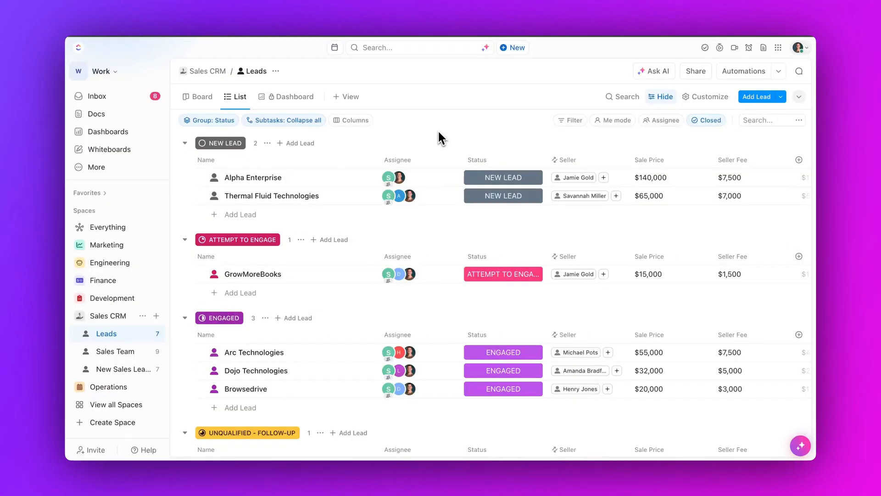
left_click(187, 195)
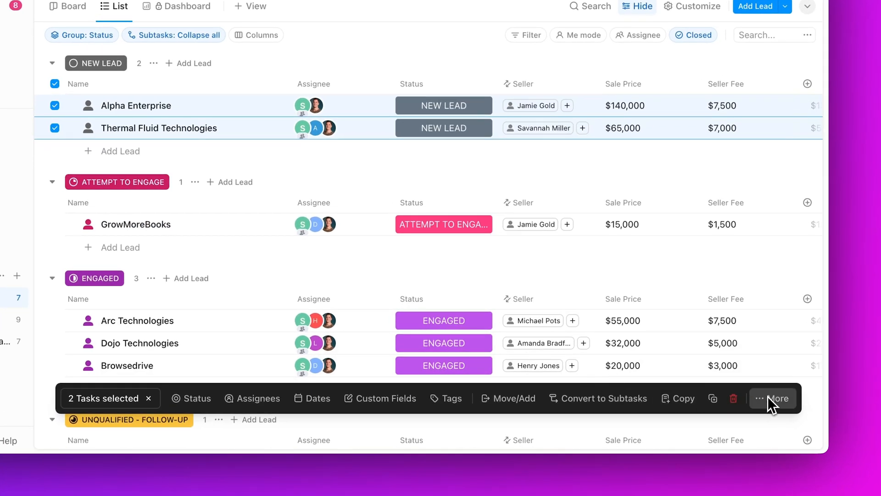
left_click(773, 398)
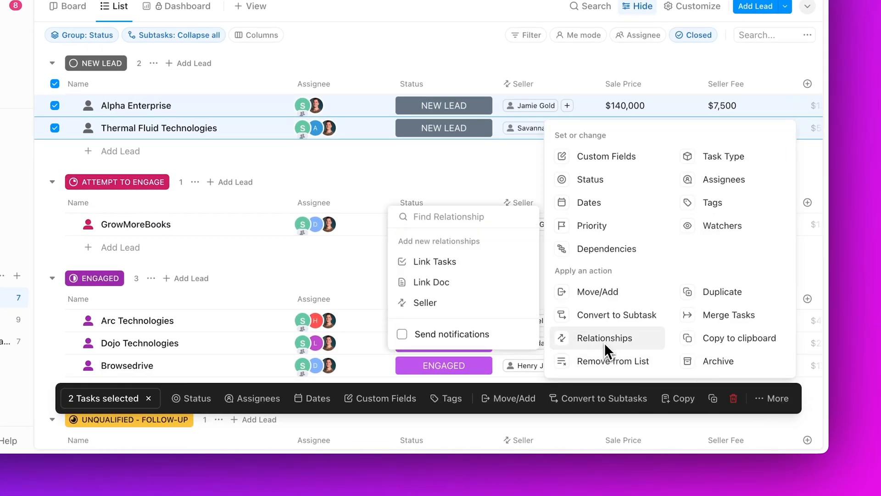
left_click(425, 303)
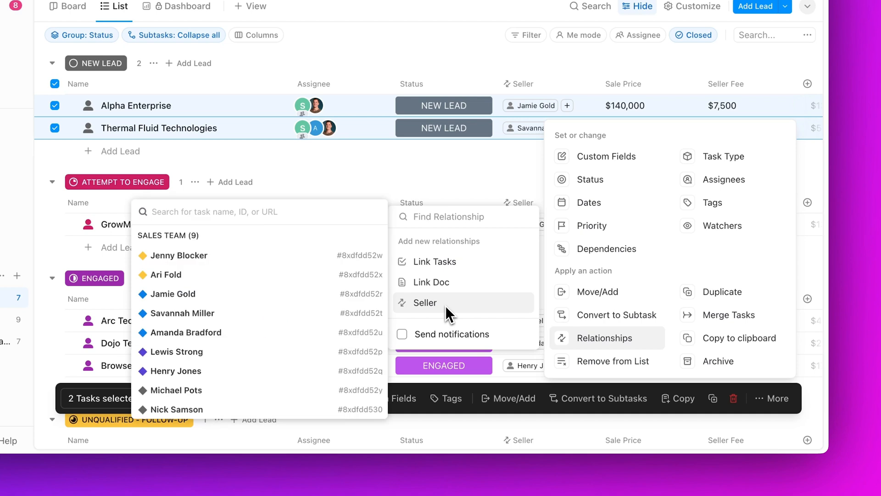
left_click(180, 255)
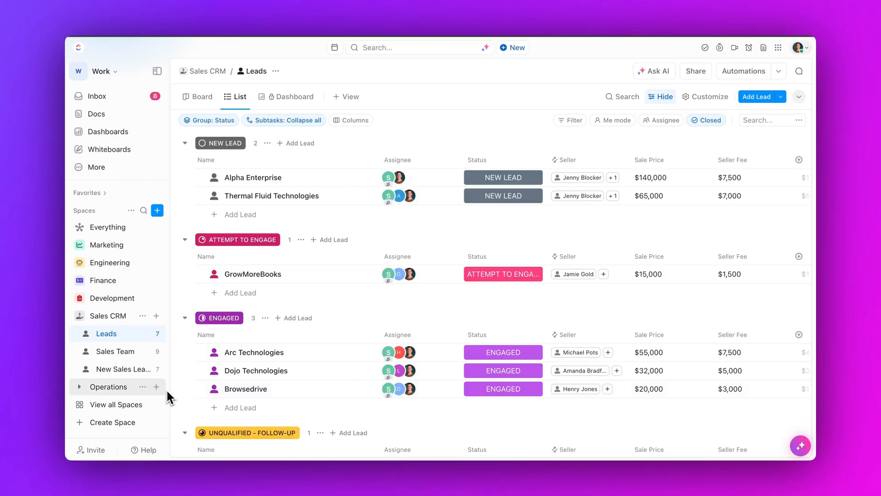
left_click(106, 245)
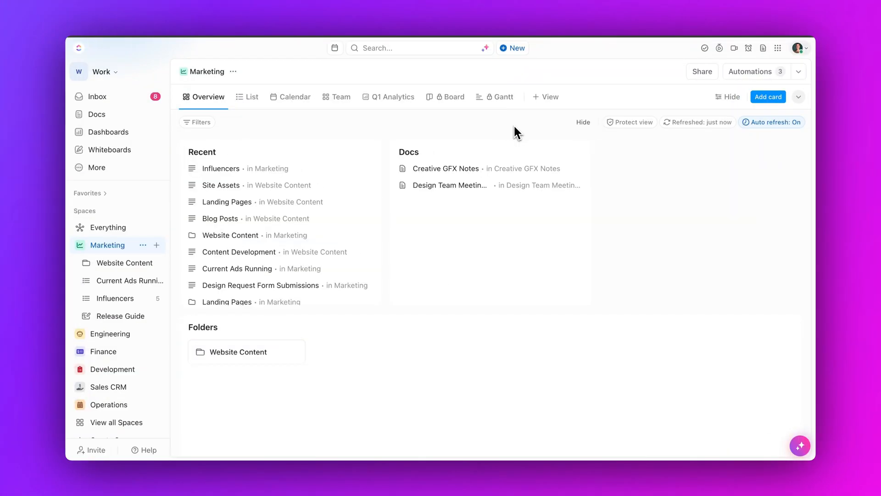
- Add a Search card titled 'Tasks' to the Marketing overview
left_click(768, 97)
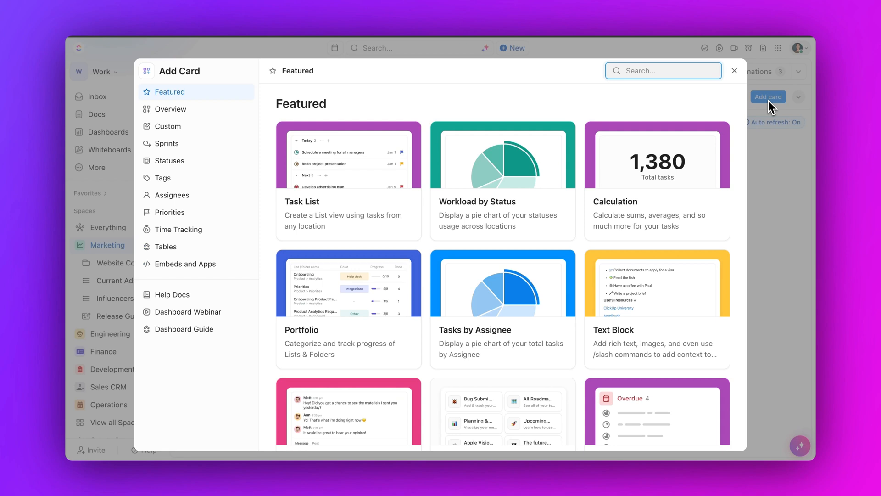
scroll("down", 3)
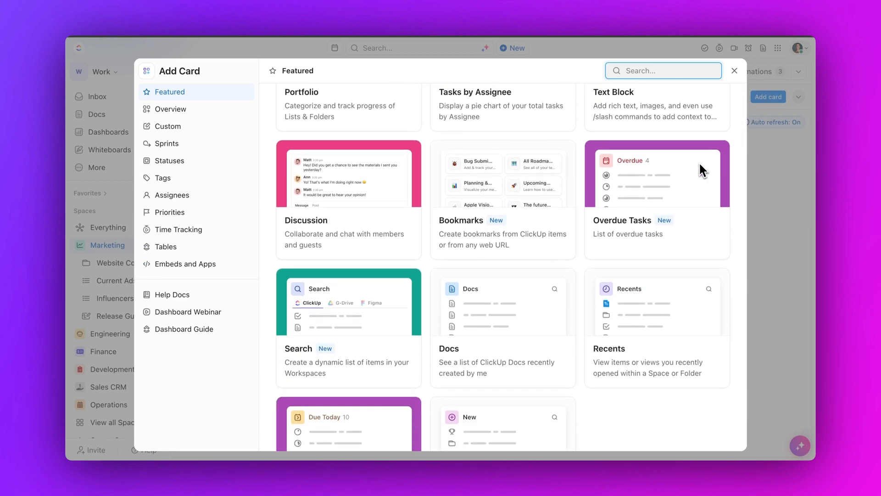
left_click(349, 303)
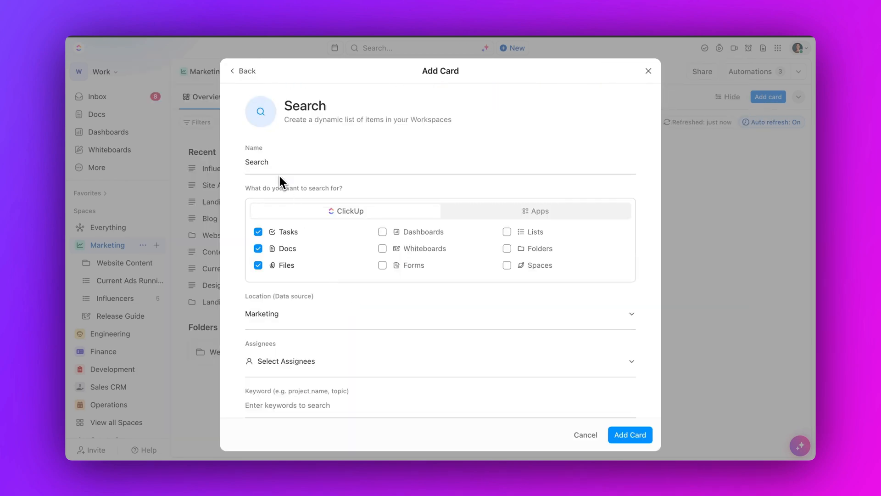
type("Tasks")
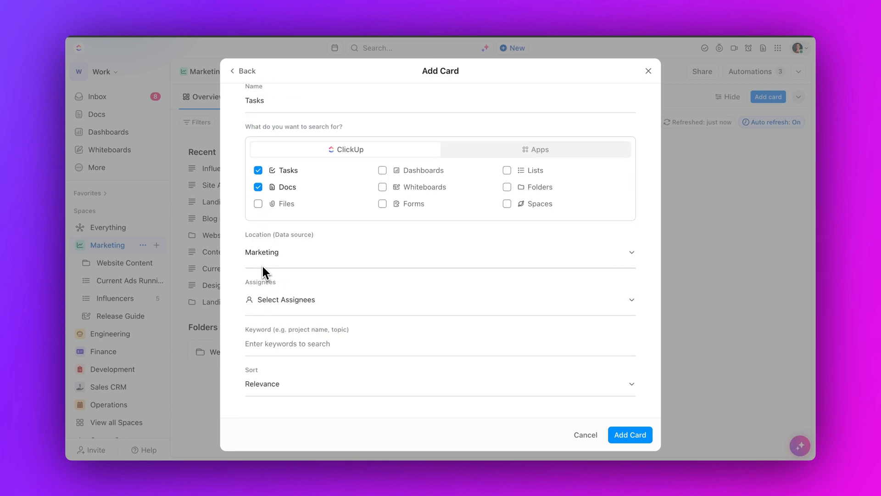
left_click(629, 434)
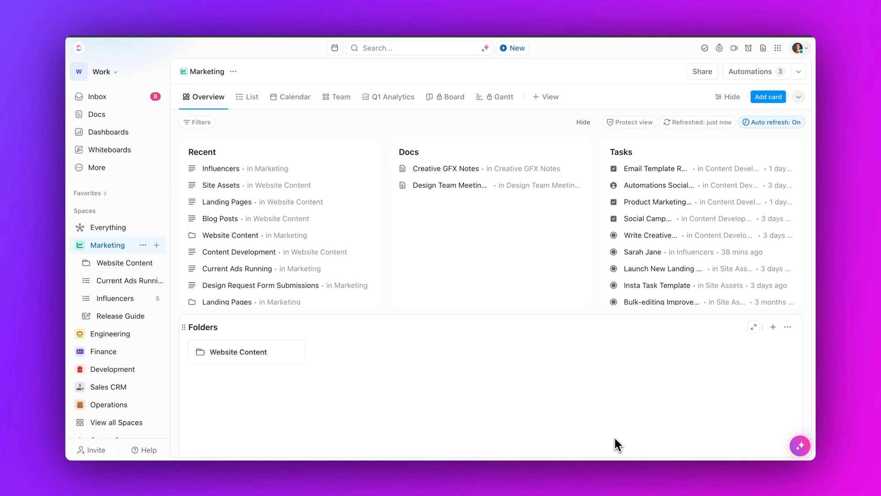
left_click(736, 188)
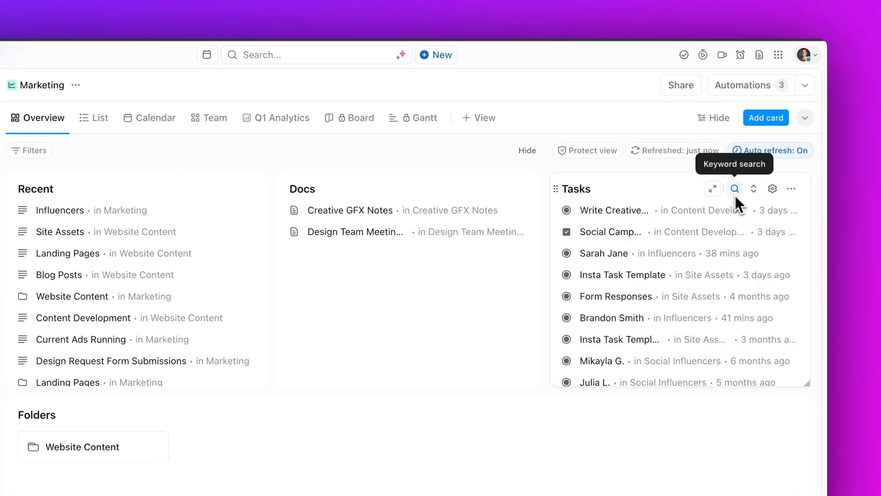
left_click(605, 253)
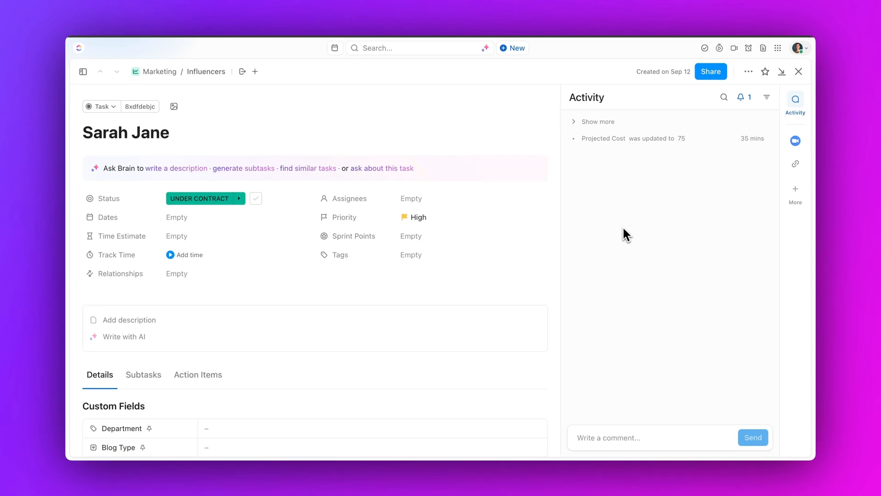
scroll("down", 3)
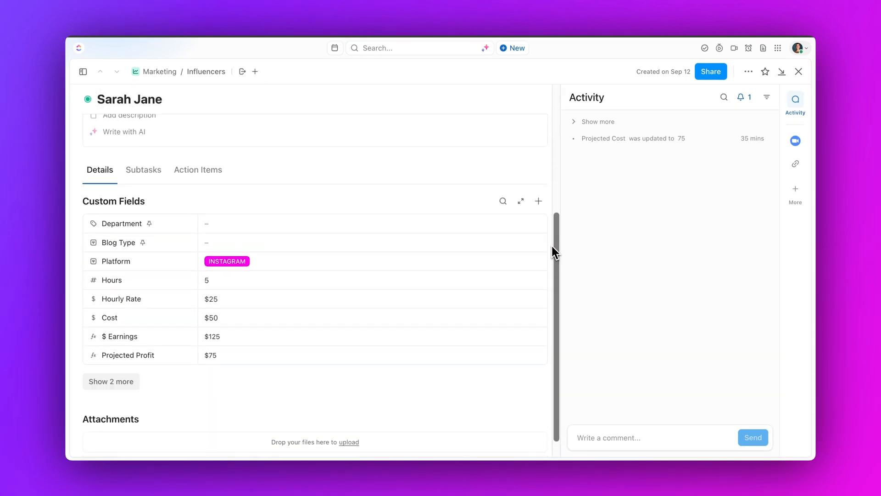